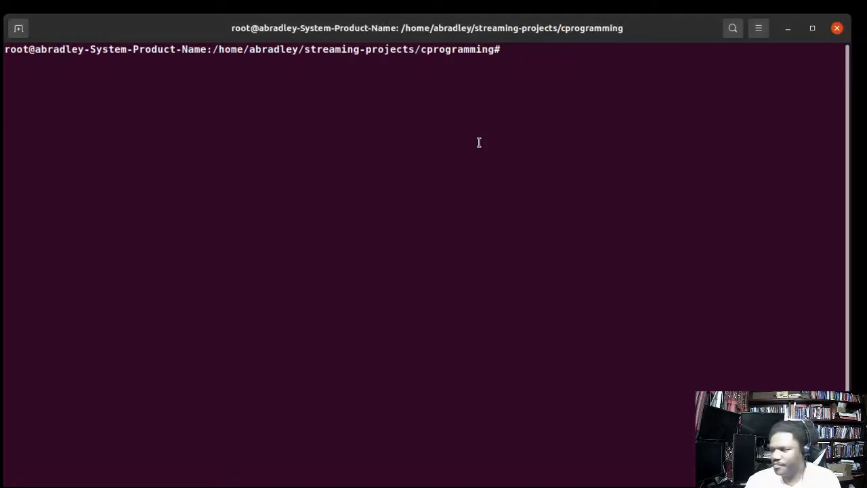
# - List the cprogramming folder in long format, showing driver.cc, Makefile and driver
pyautogui.write('ls -lrt')
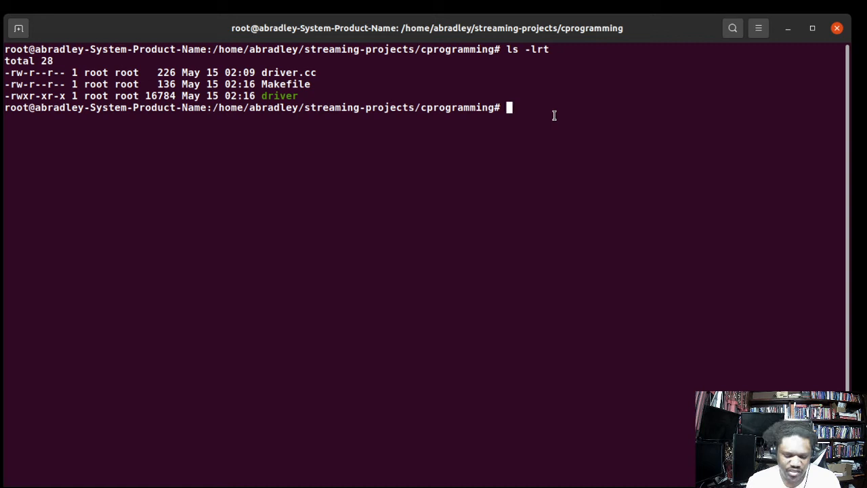
# - Run apt-get install gdb, confirming gdb 9.2 is current, and start a gdb session
pyautogui.write('ap')
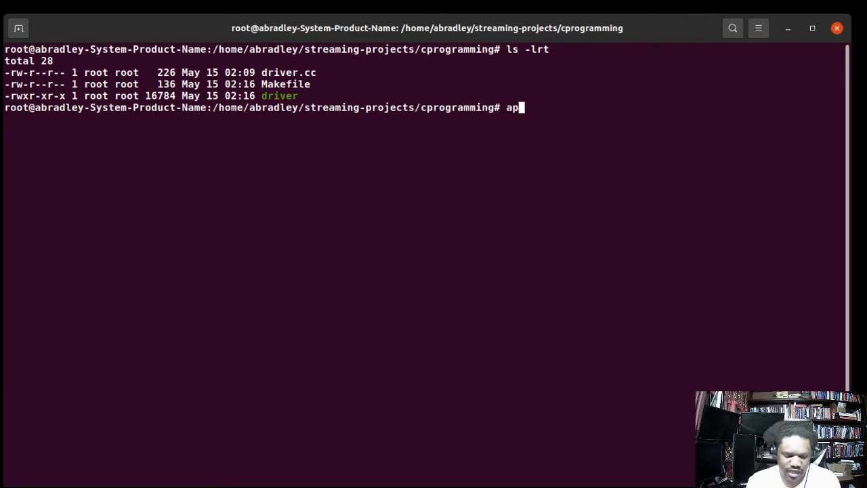
pyautogui.write('t')
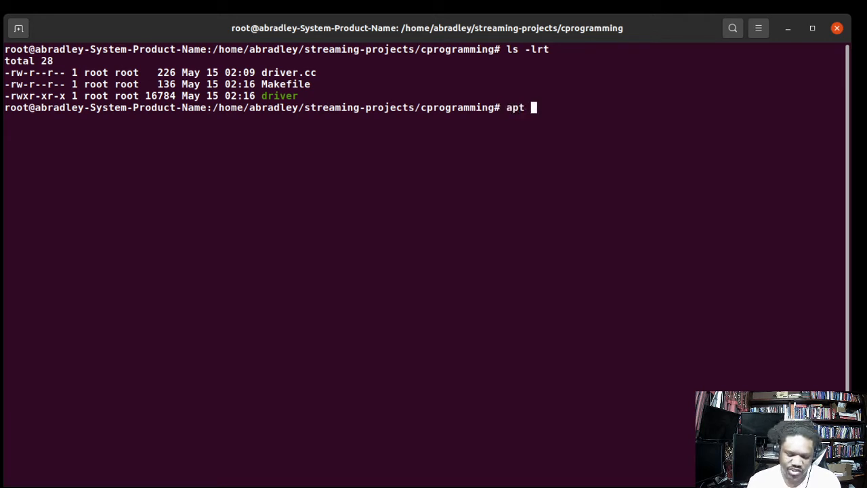
pyautogui.write('-ge')
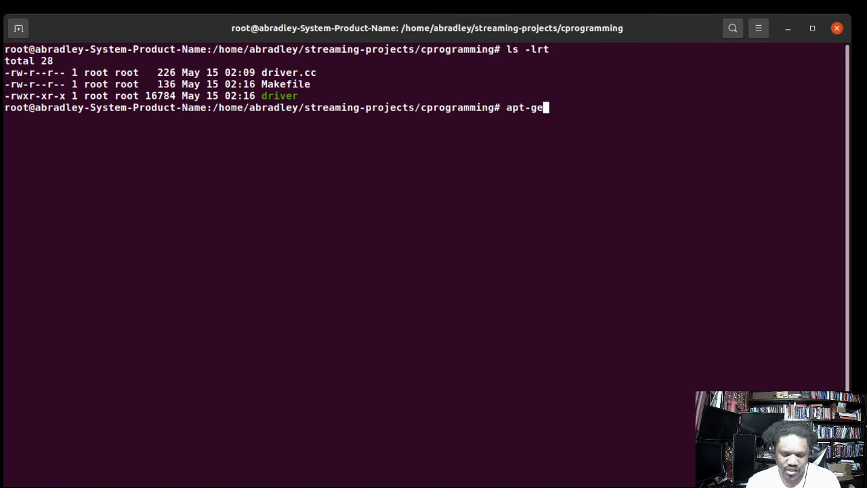
pyautogui.write('t install')
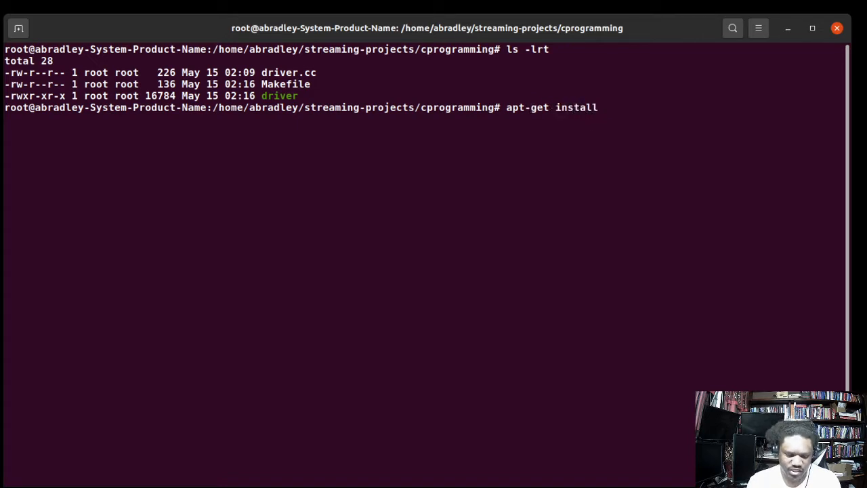
pyautogui.write('gdb')
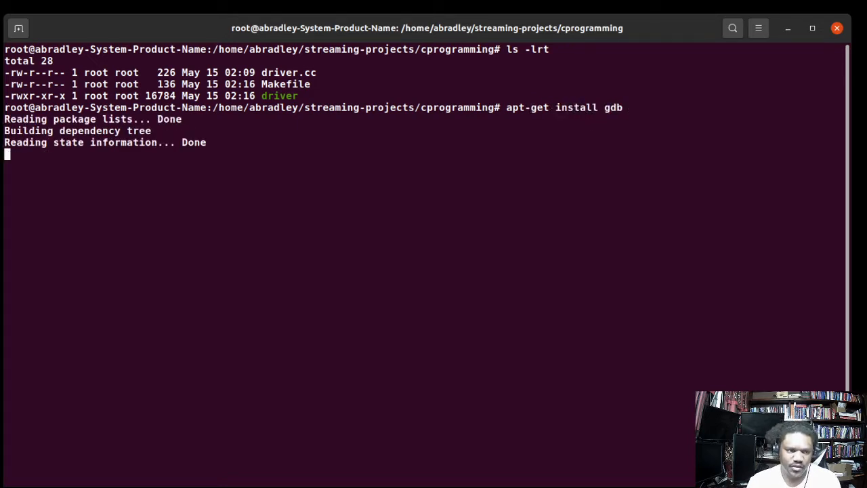
pyautogui.press('Return')
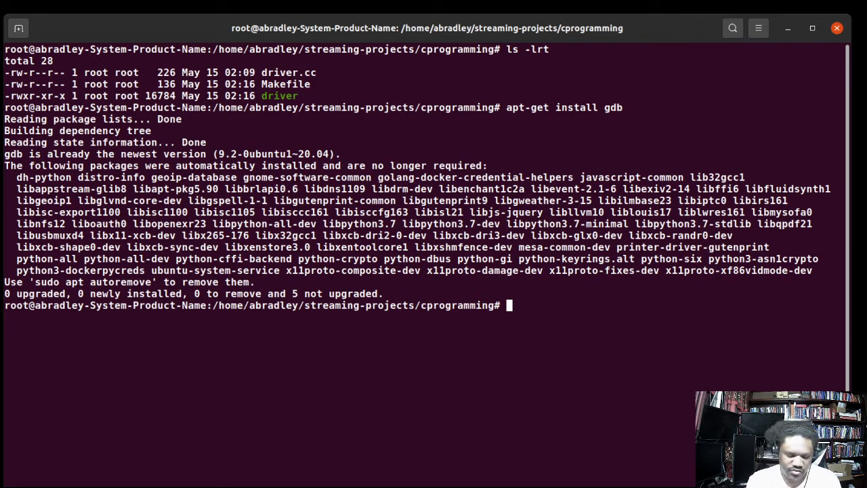
pyautogui.write('gdb')
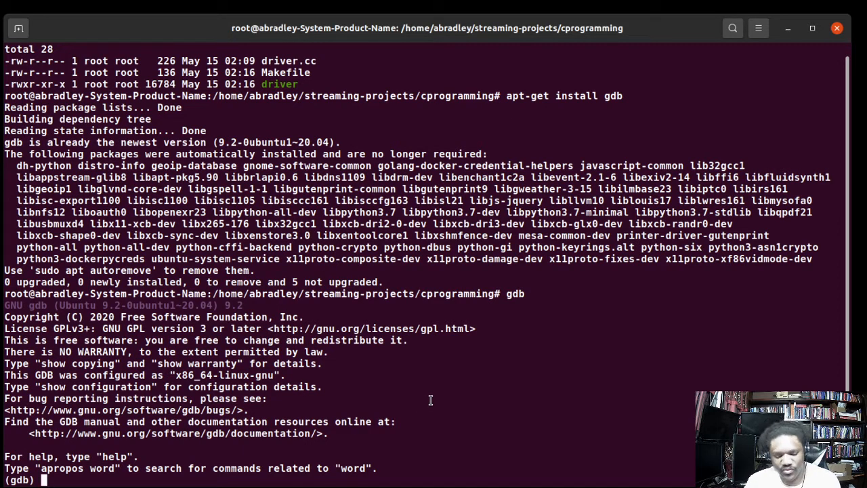
# - Quit the gdb session that rejected 'driver' and relaunch it as gdb driver
pyautogui.write('dr')
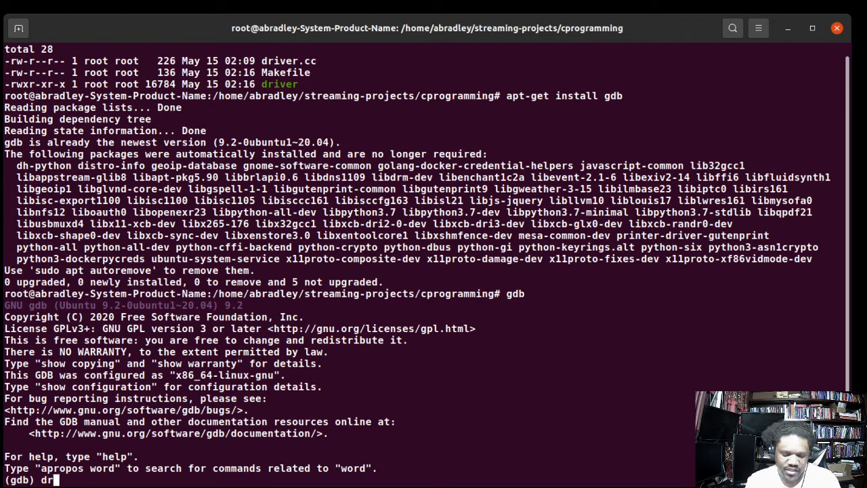
pyautogui.write('iv')
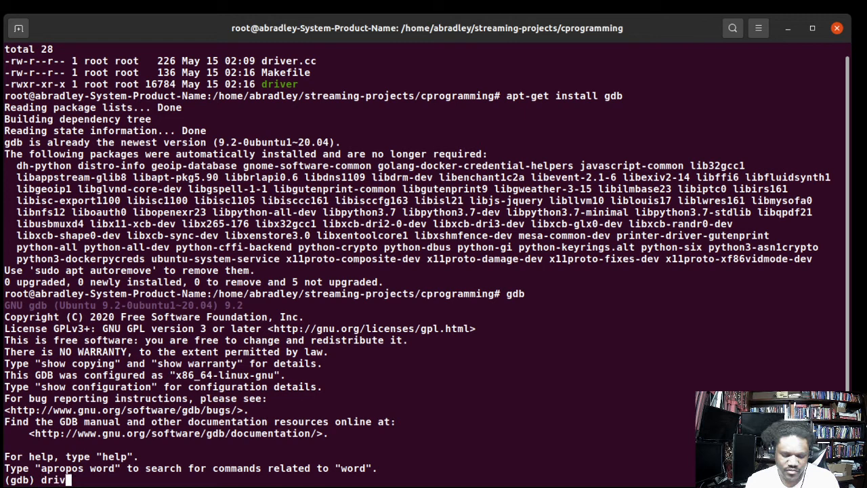
pyautogui.press('Return')
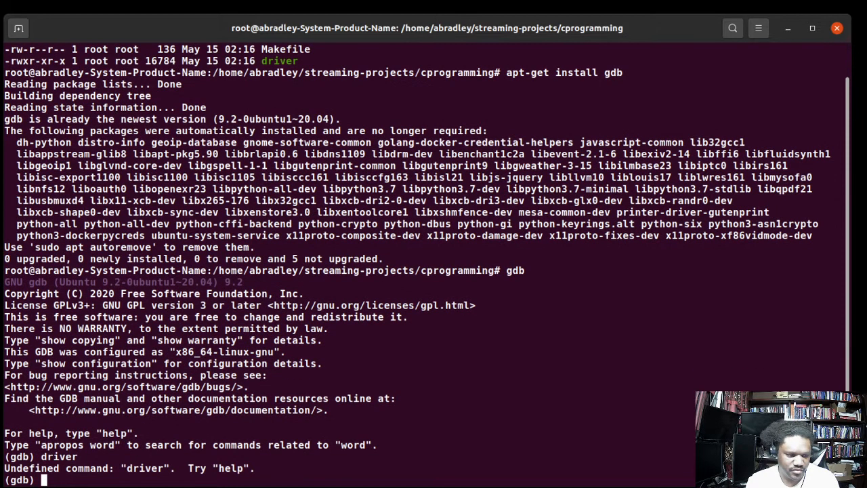
pyautogui.write('quit')
pyautogui.write('gdb')
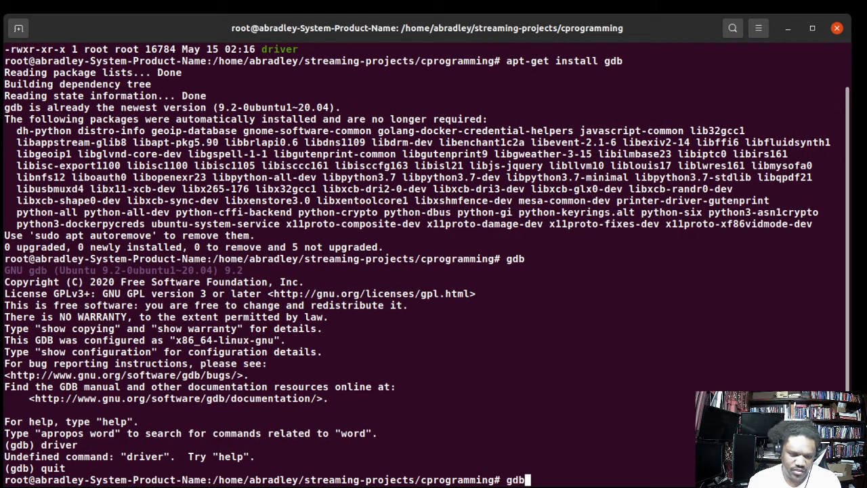
pyautogui.write('driver')
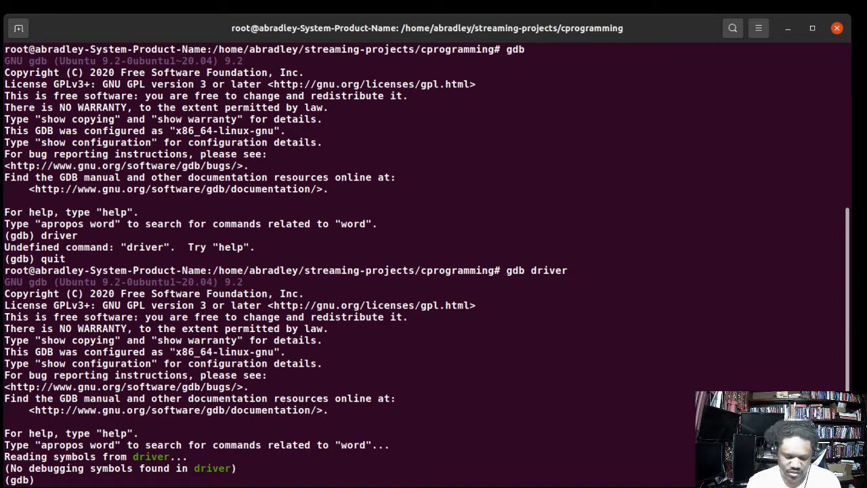
# - Run driver with argument main (results = 0), then with main 1 2 3 4 (results = 10)
pyautogui.write('run')
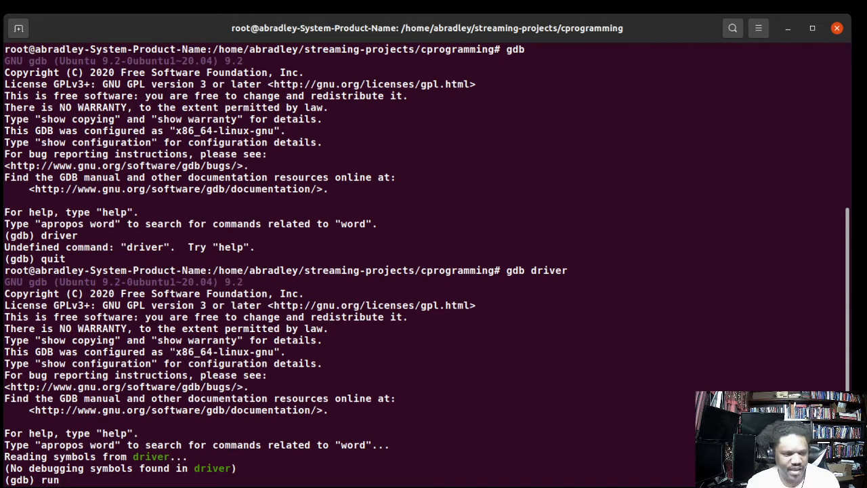
pyautogui.write('main')
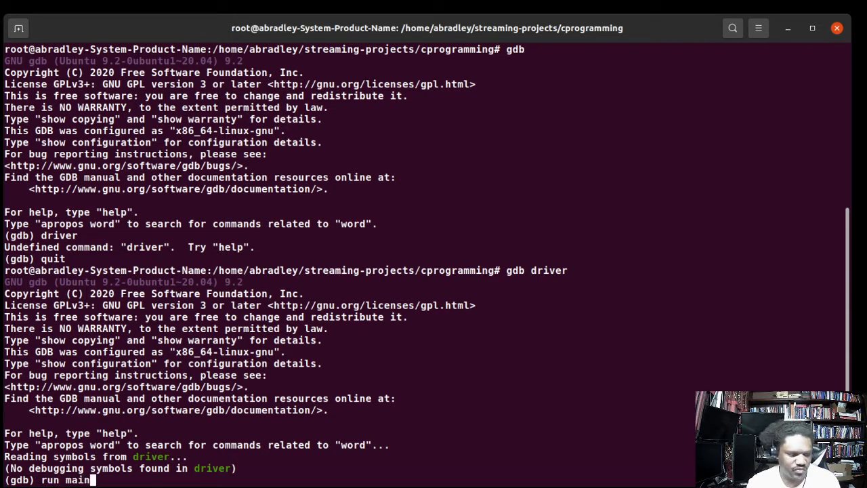
pyautogui.press('Return')
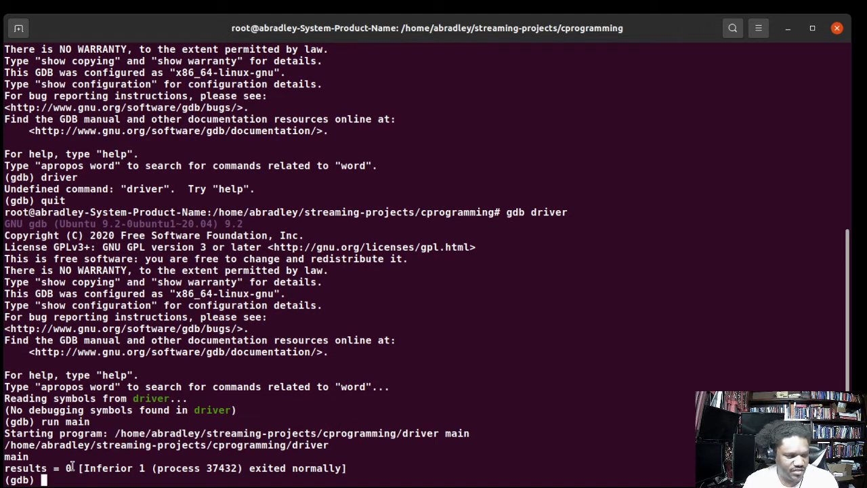
pyautogui.write('run main')
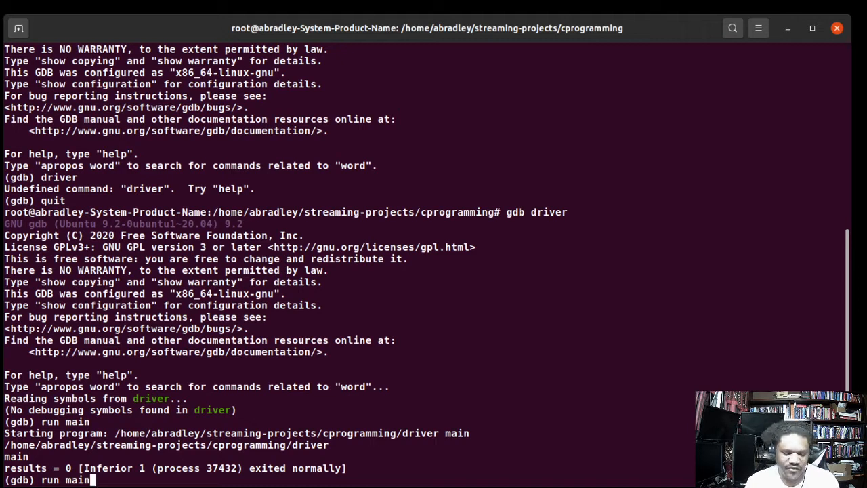
pyautogui.write('1 2 3 4')
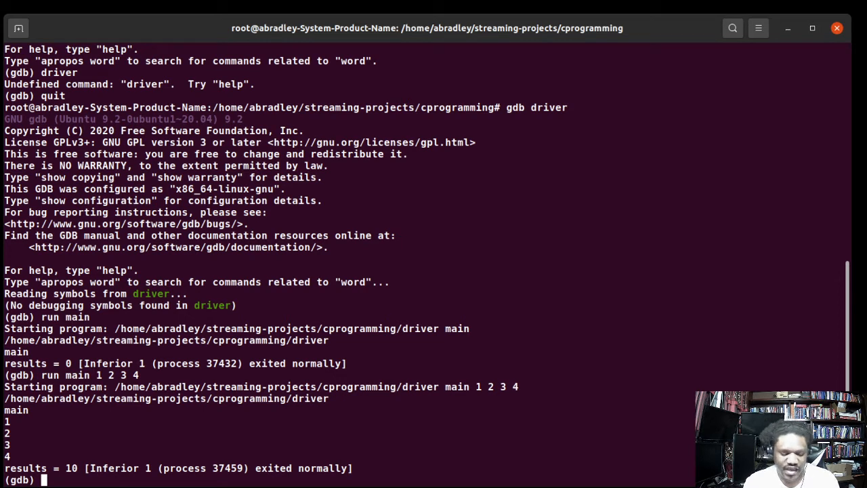
# - Disassemble main in AT&T syntax and page through to leaveq and retq
pyautogui.write('d')
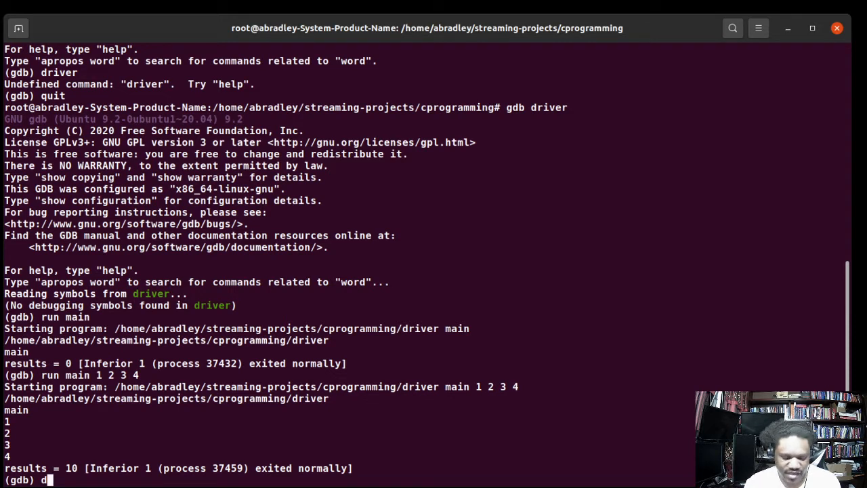
pyautogui.write('issa')
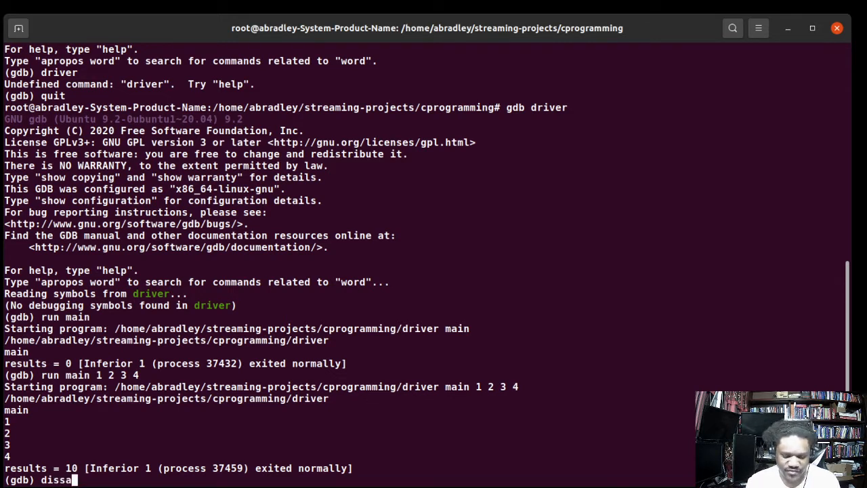
pyautogui.write('mble')
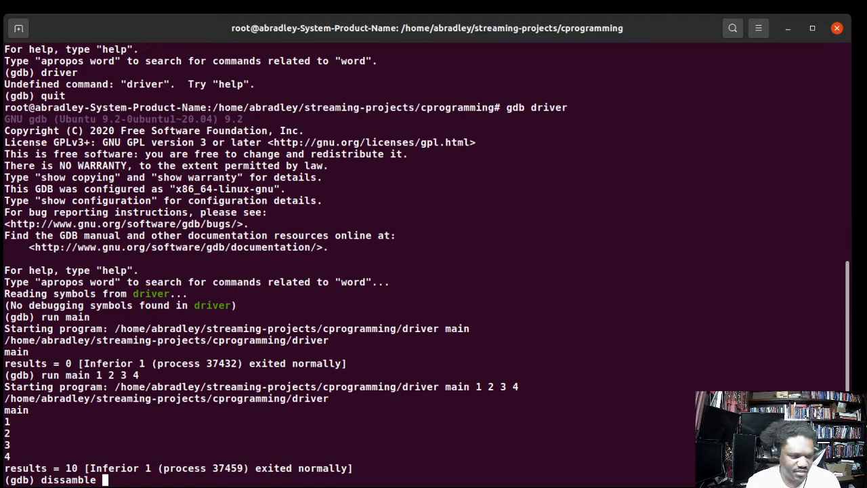
pyautogui.write('main')
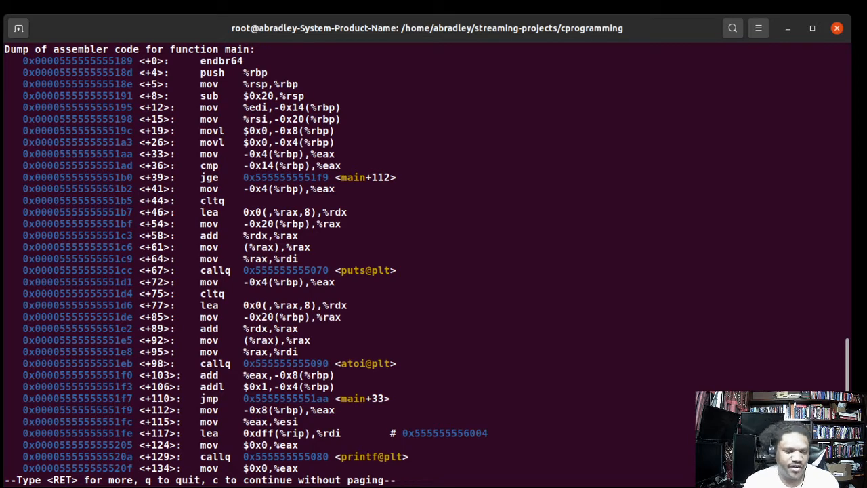
pyautogui.press('Return')
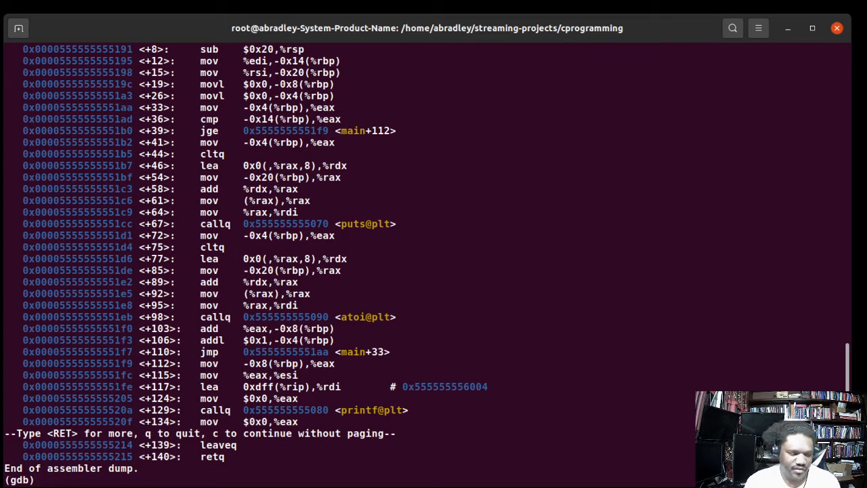
# - Set disassembly-flavor to intel and run disassemble main again
pyautogui.write('set disassembly-flavor intel')
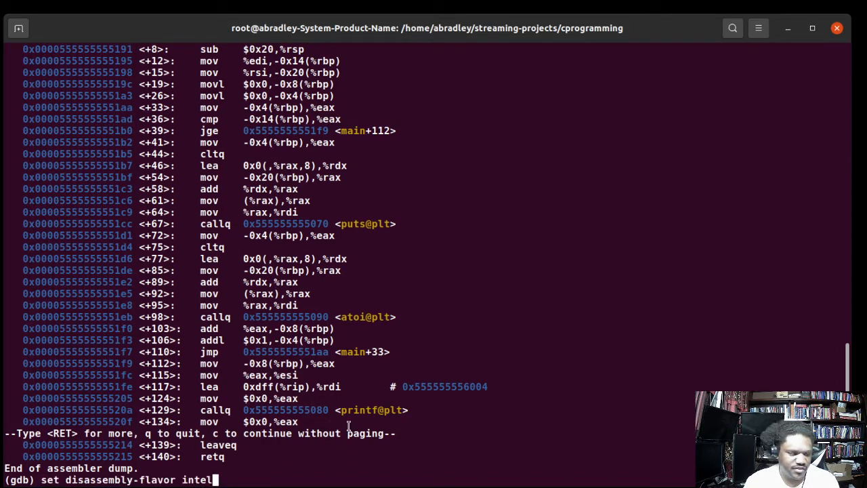
pyautogui.moveTo(378, 447)
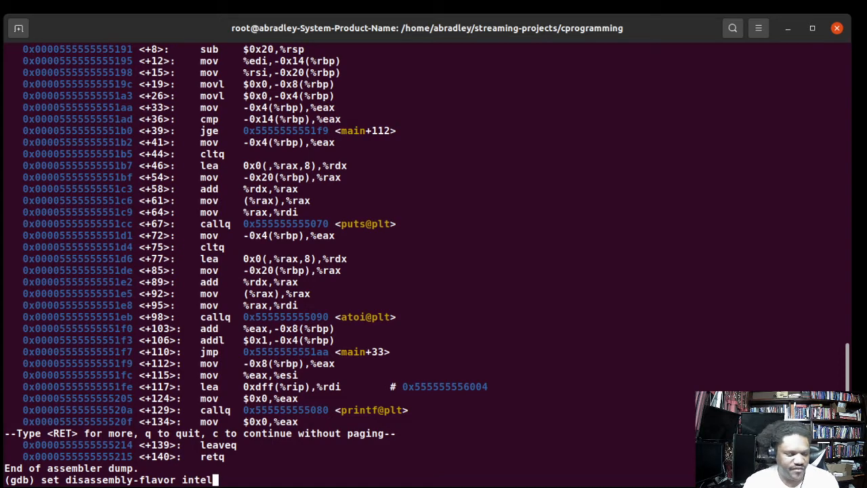
pyautogui.write('disassemble main')
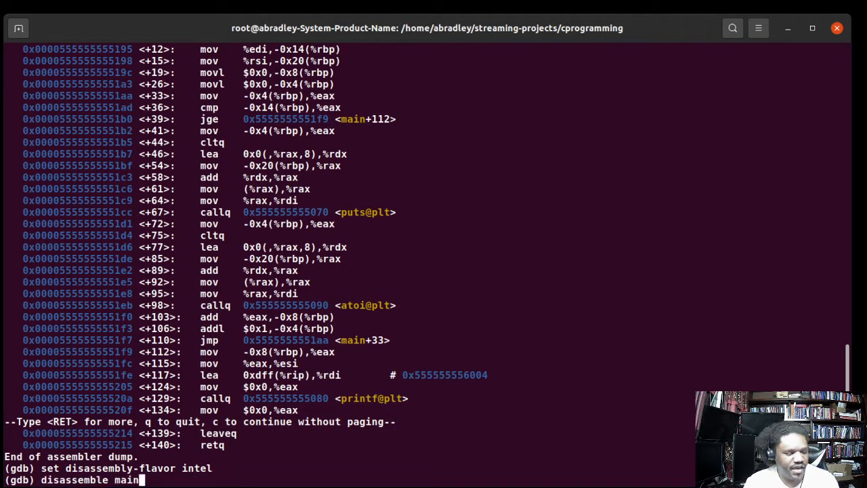
pyautogui.press('Return')
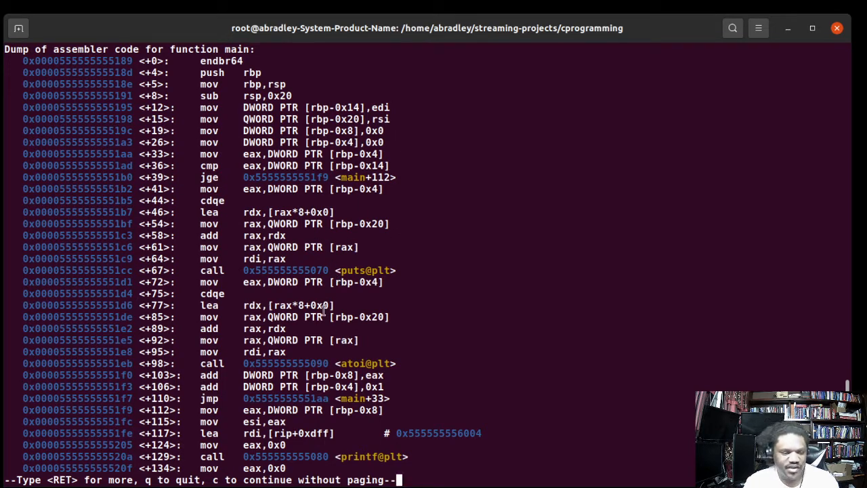
pyautogui.moveTo(28, 119)
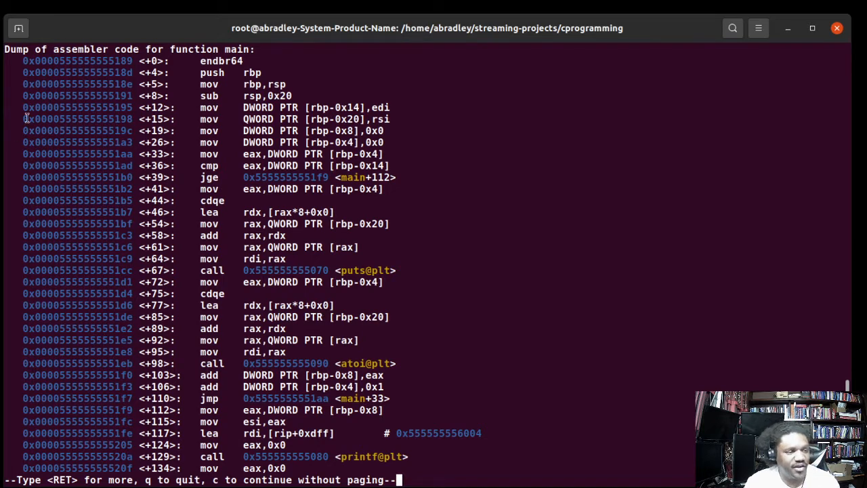
pyautogui.moveTo(241, 139)
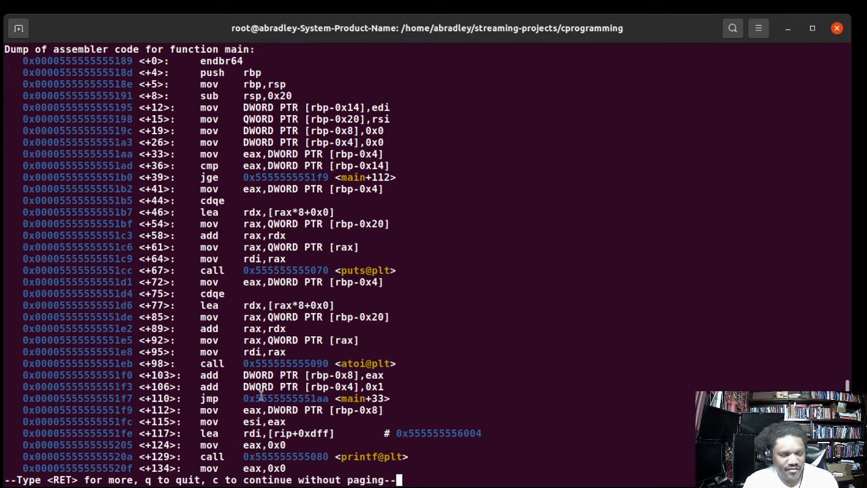
pyautogui.moveTo(374, 304)
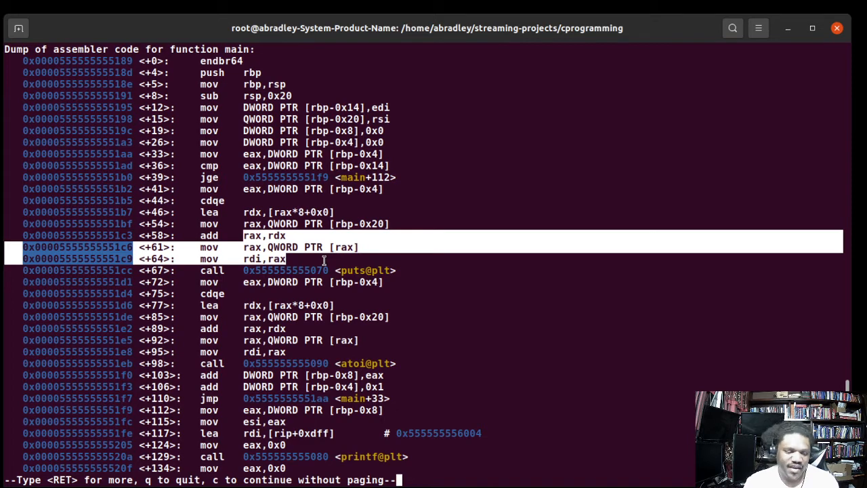
# - Page through the rest of the Intel dump, ending at leave and ret
pyautogui.press('Return')
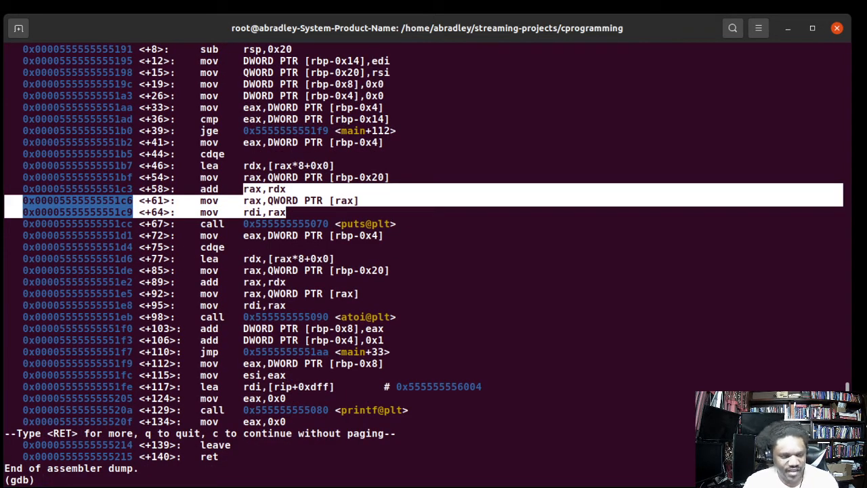